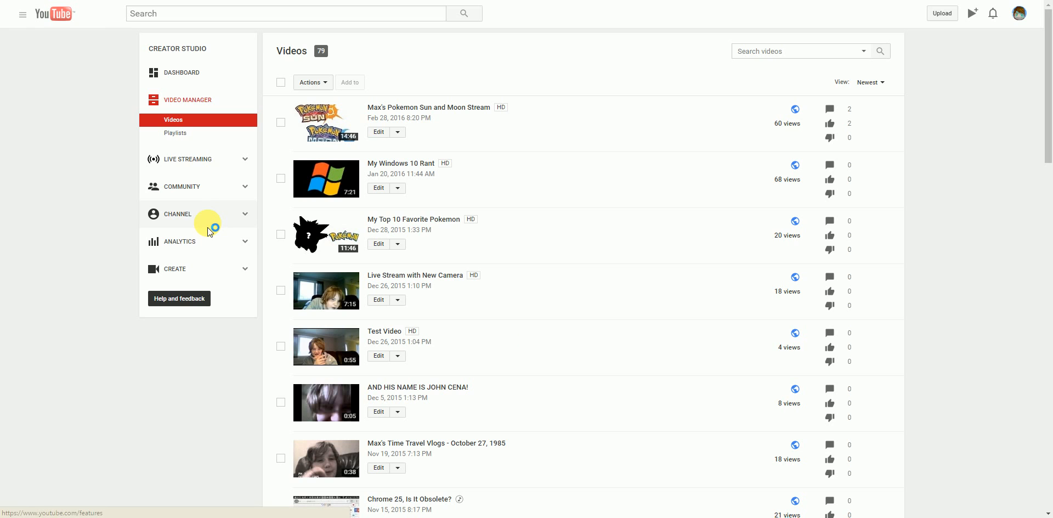
Step: Open the channel's Status and features page from the CHANNEL sidebar entry
click(178, 214)
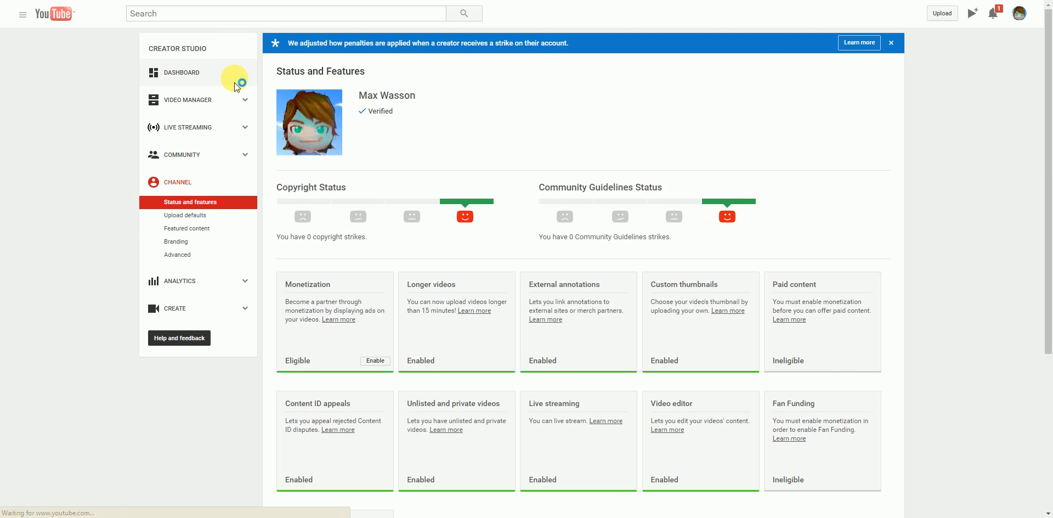
Step: Review the channel dashboard, then go to Video Manager's list of 79 uploads
click(181, 72)
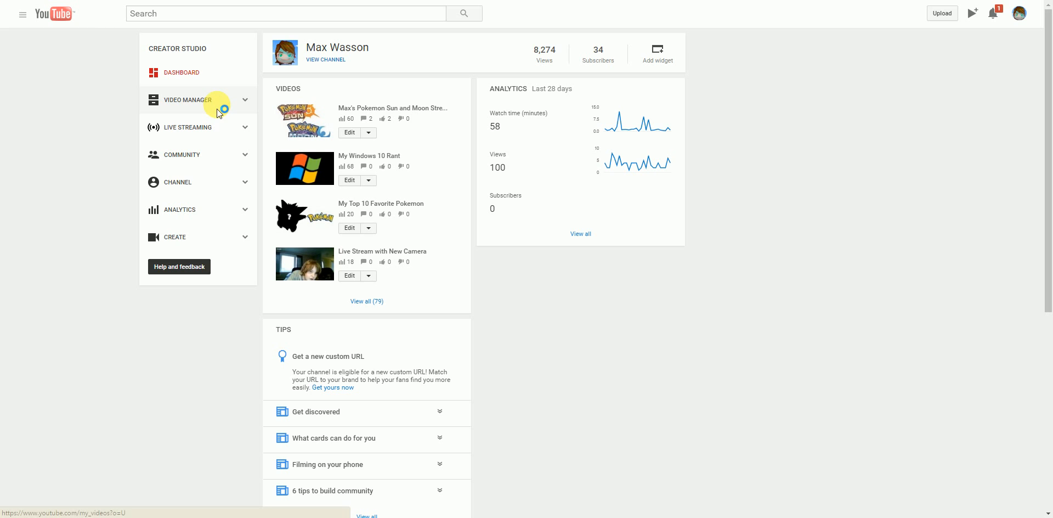
click(189, 100)
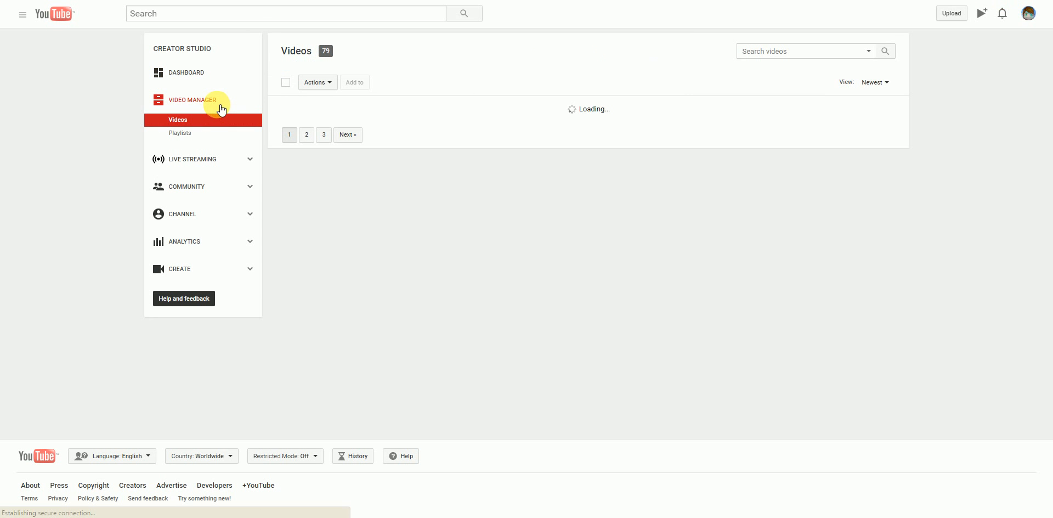